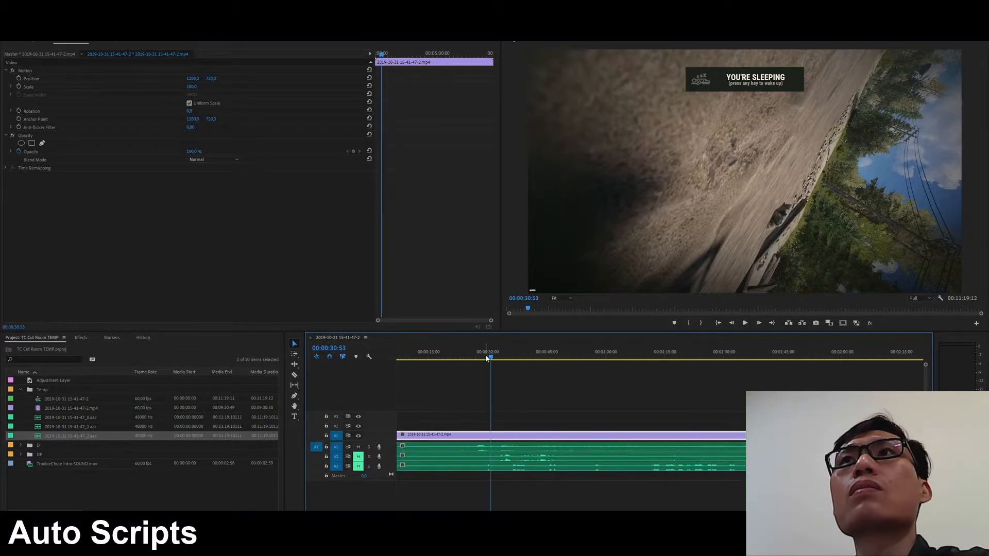
Move the playhead earlier in the sequence and select the gameplay clips
left_click(463, 354)
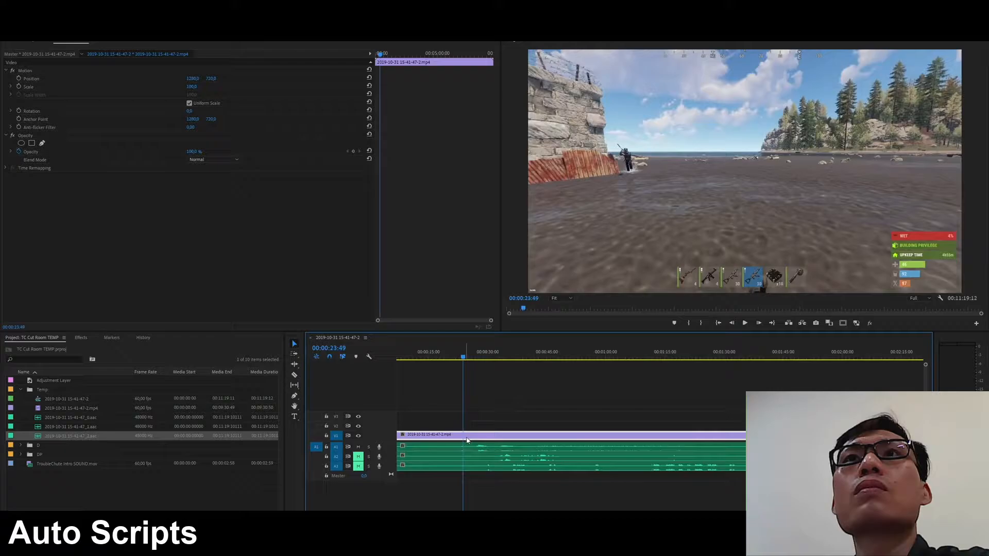
left_click(744, 322)
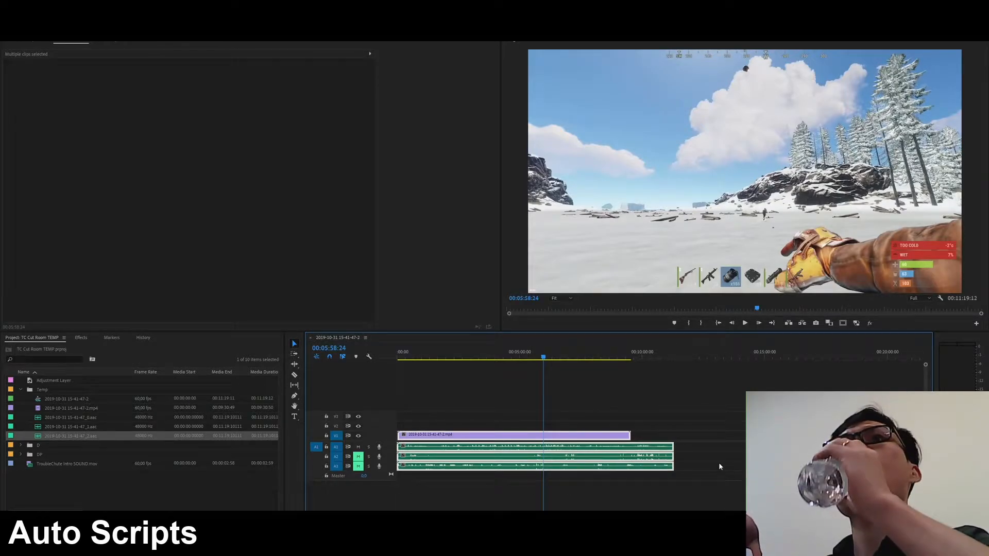
Clear the clip selection by clicking empty timeline space
left_click(597, 409)
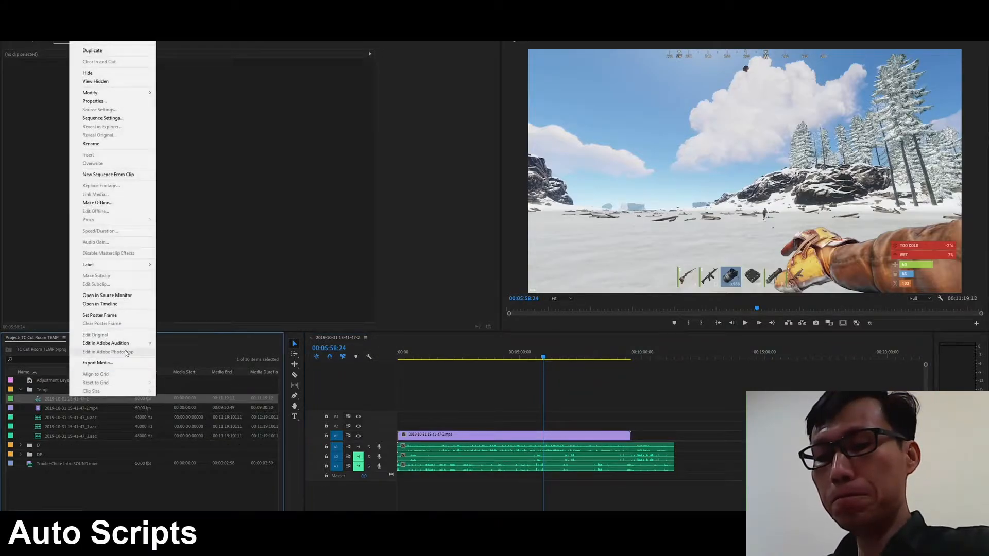
Review Sequence Settings, keep the 60 fps timecode display format, and cancel without changes
left_click(102, 118)
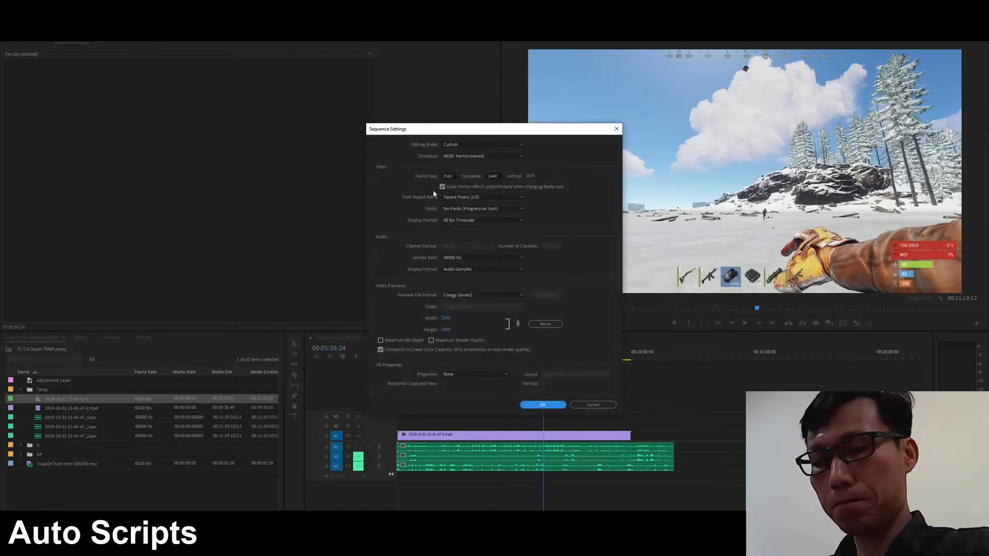
left_click(482, 220)
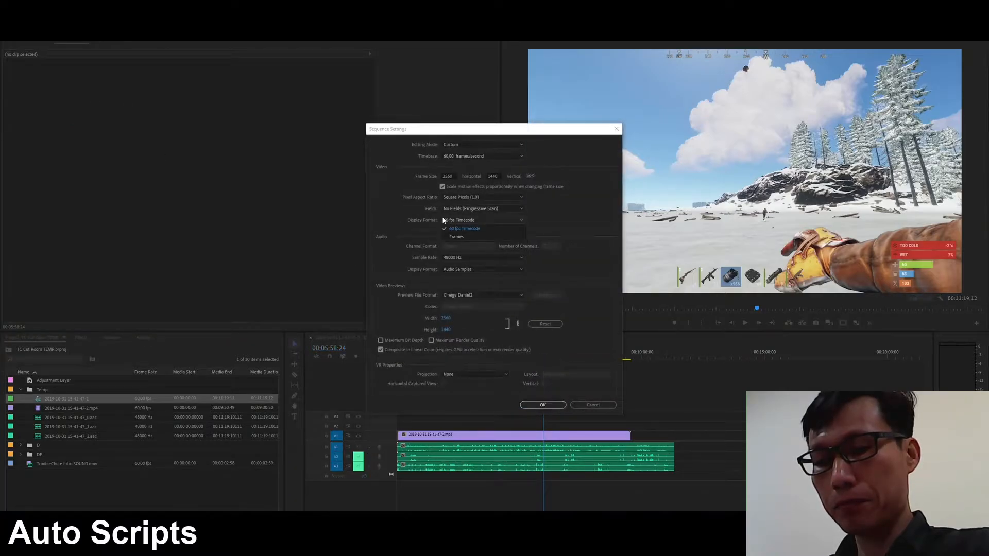
left_click(482, 229)
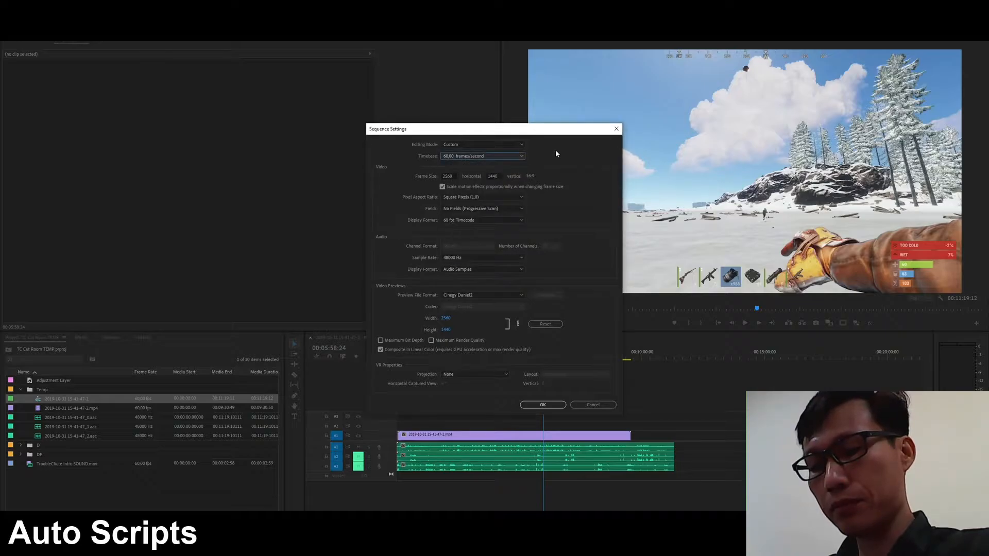
left_click(543, 404)
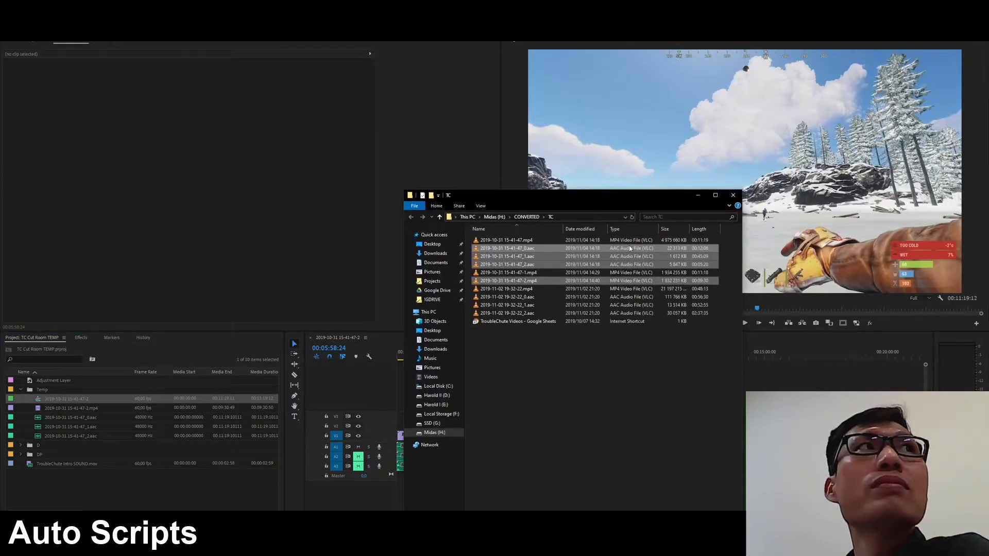
left_click(505, 240)
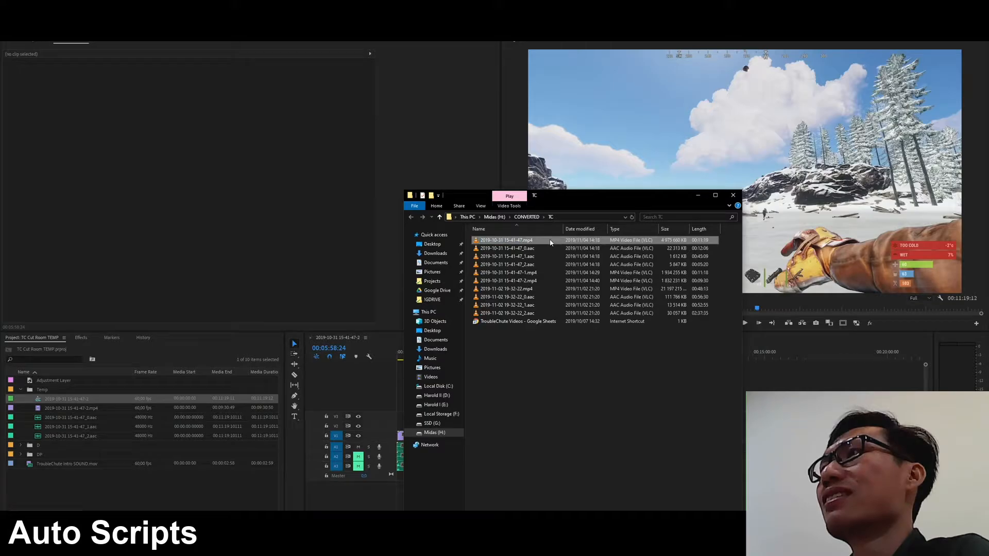
mouse_move(550, 245)
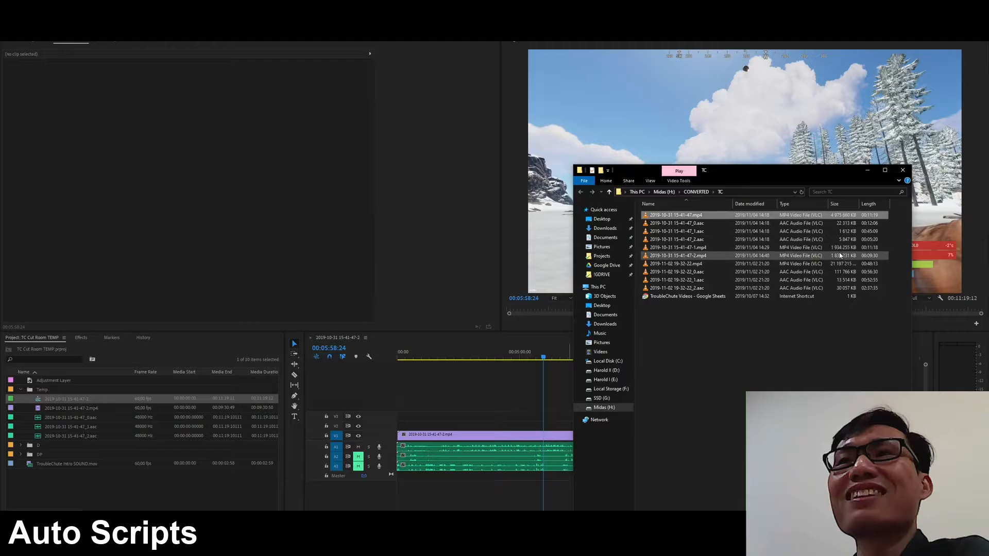
left_click(678, 247)
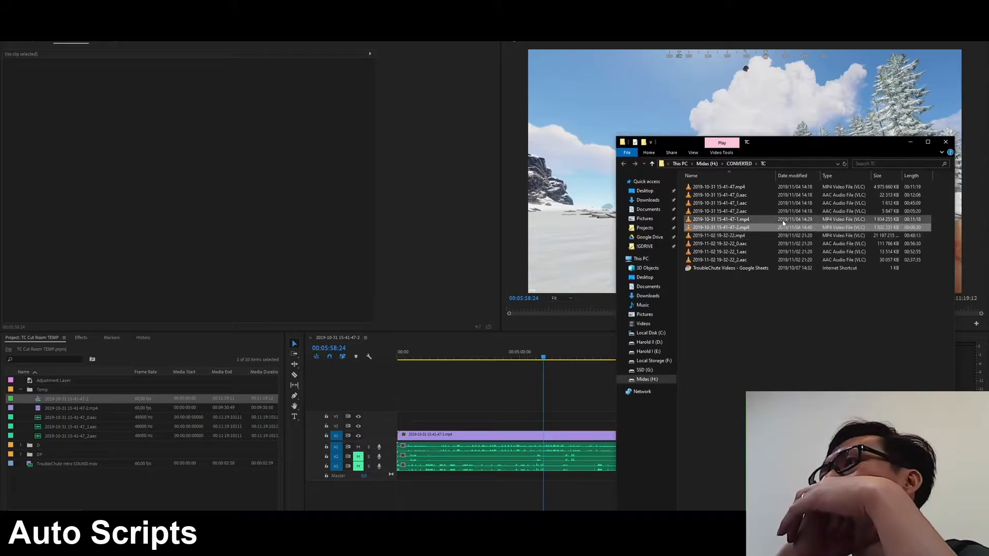
left_click(725, 226)
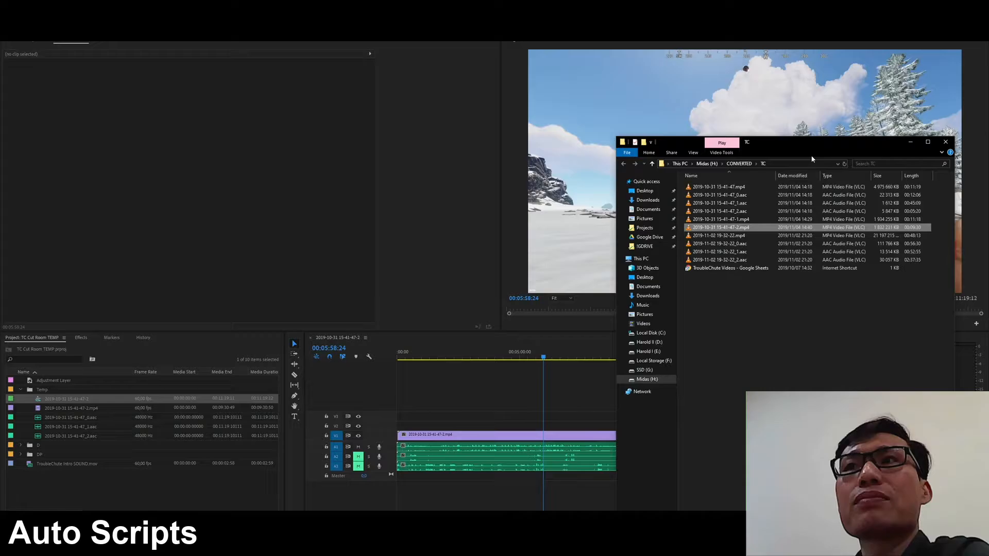
left_click(719, 219)
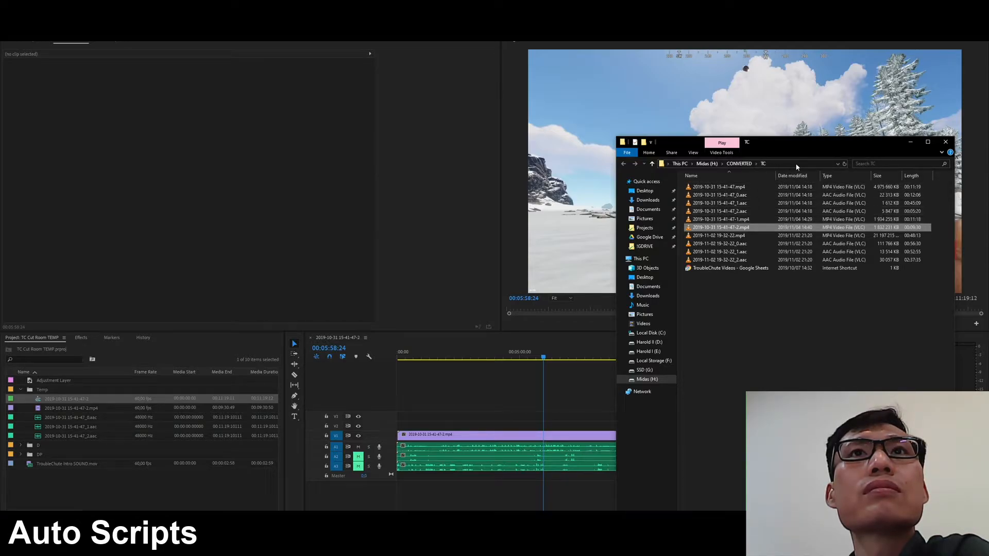
Launch a Command Prompt in the TC folder via cmd in the address bar
type("cmd")
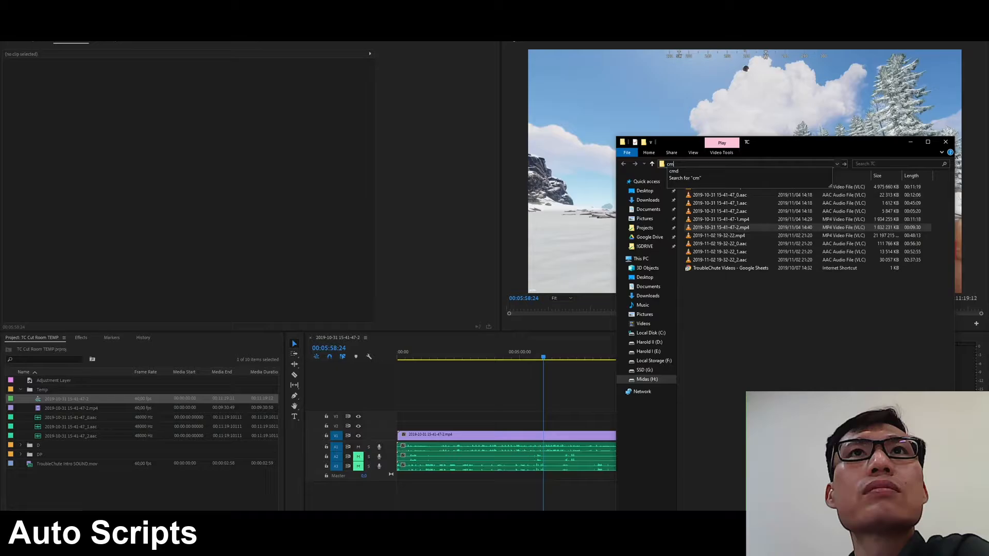
key("enter")
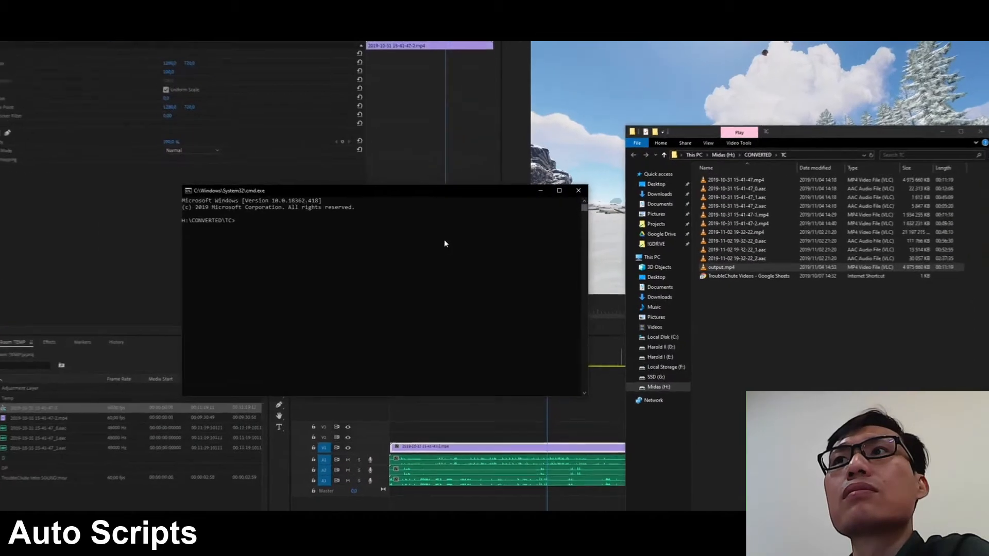
type("ffmpeg -i")
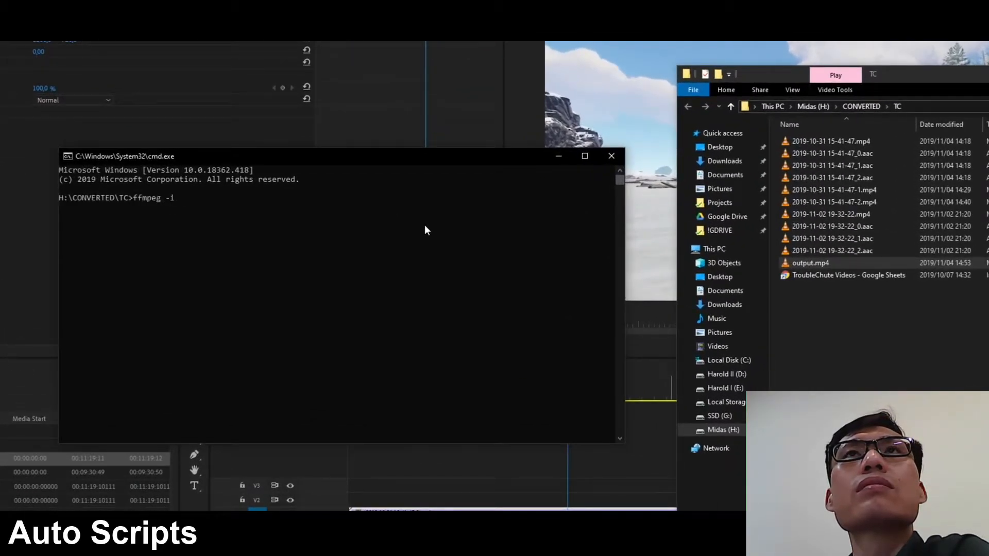
type("\"")
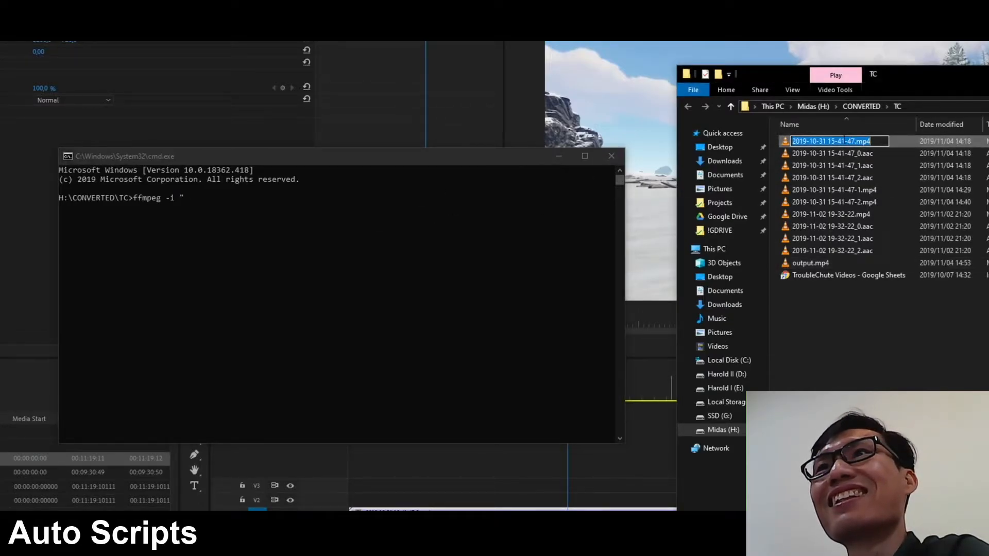
type("2019-10-31 15-41-47.mp4")
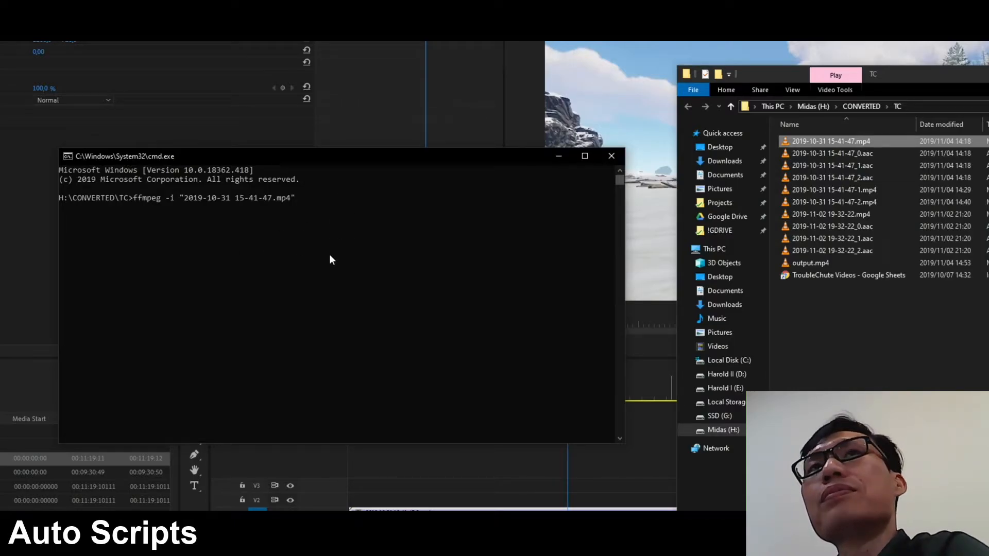
type("-vs")
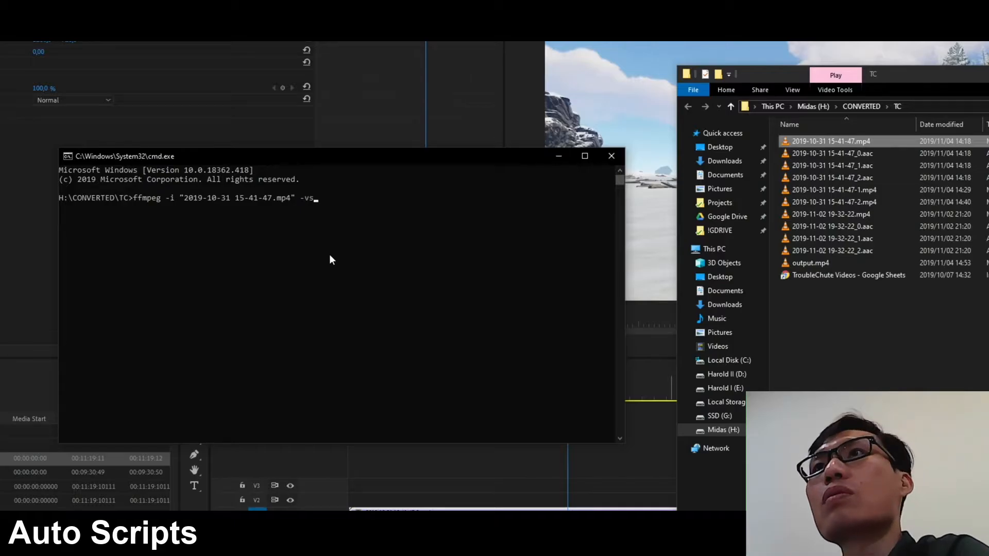
type("ync 1 -")
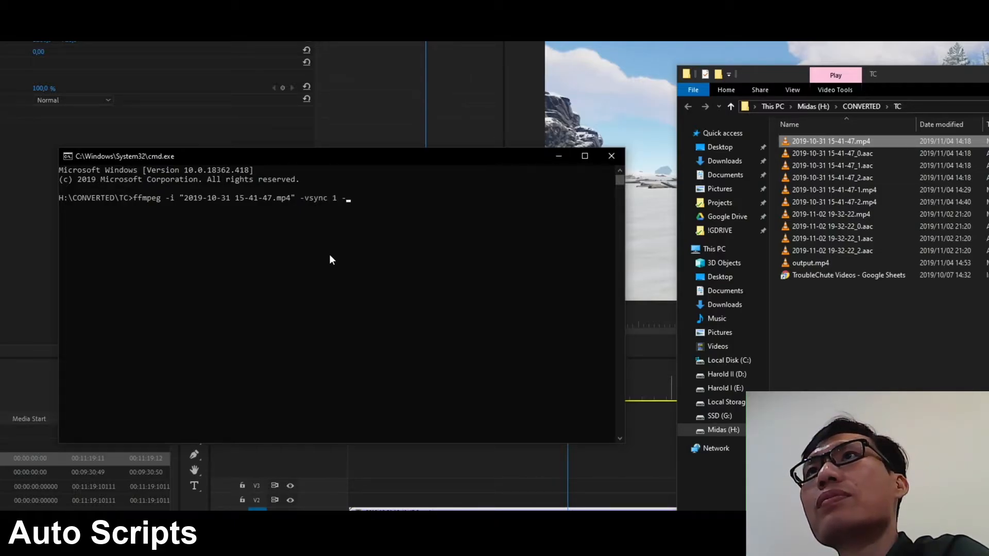
type("crf")
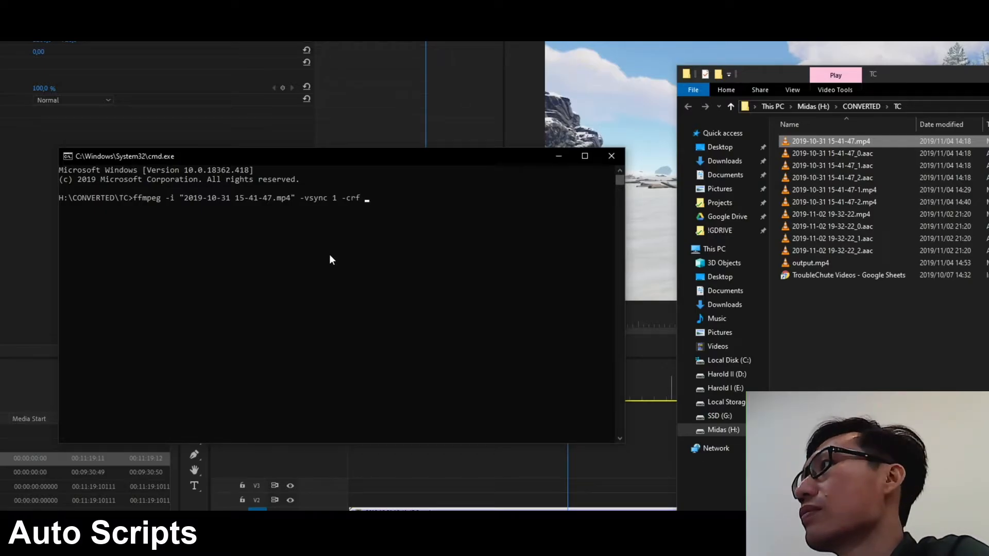
type("19")
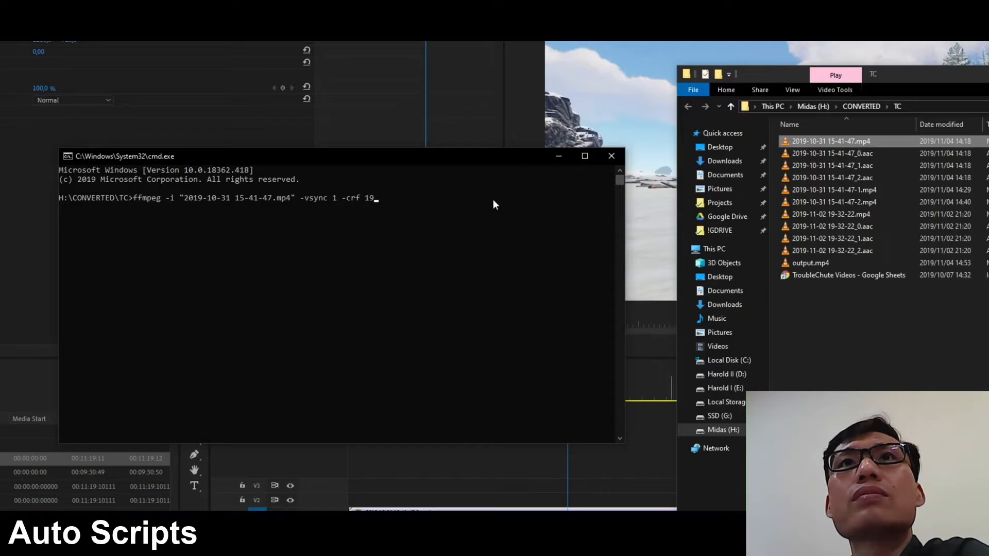
mouse_move(450, 163)
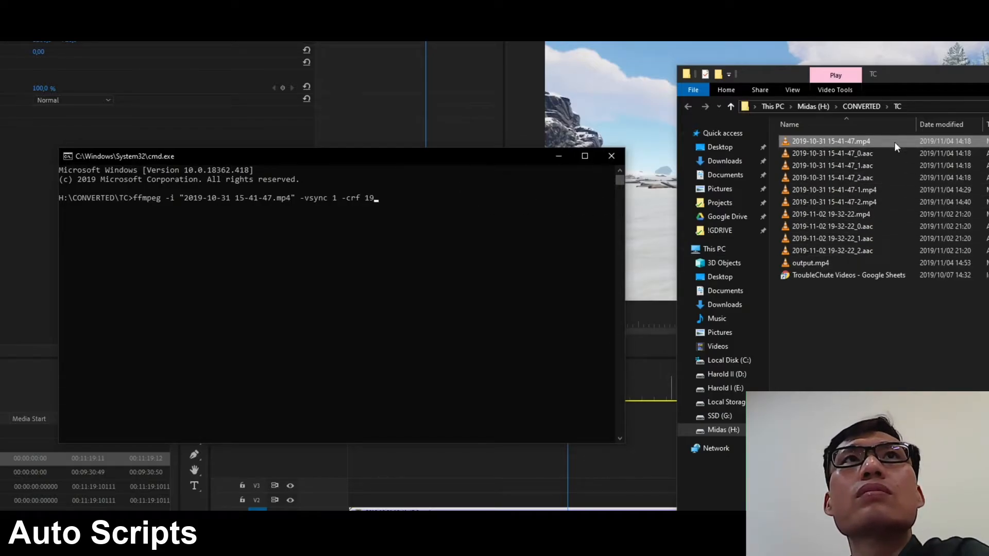
type("-r 60 -")
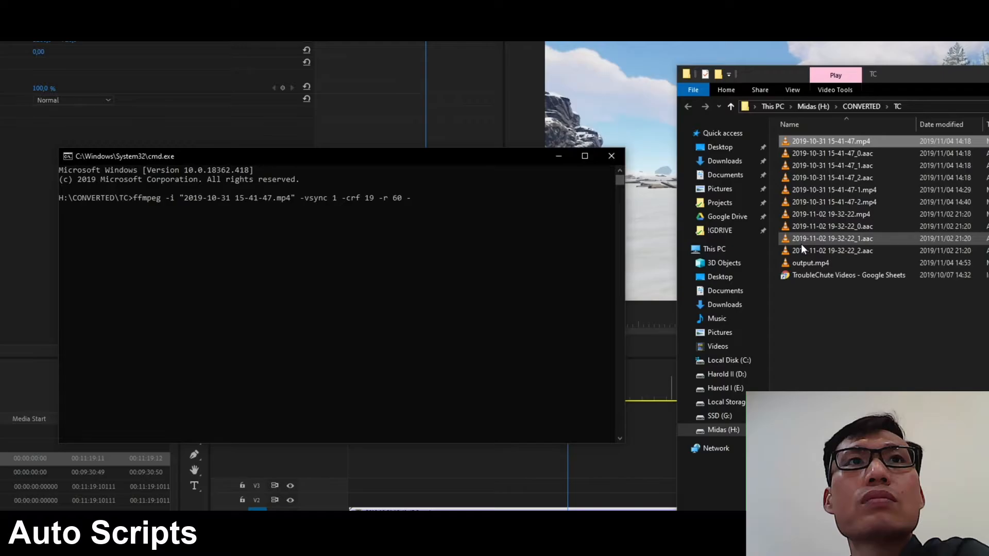
Finish with -c:v libx264, -preset ultrafast, -c:a copy, -map 0:0 into "output.mp4" and run it
type("c:")
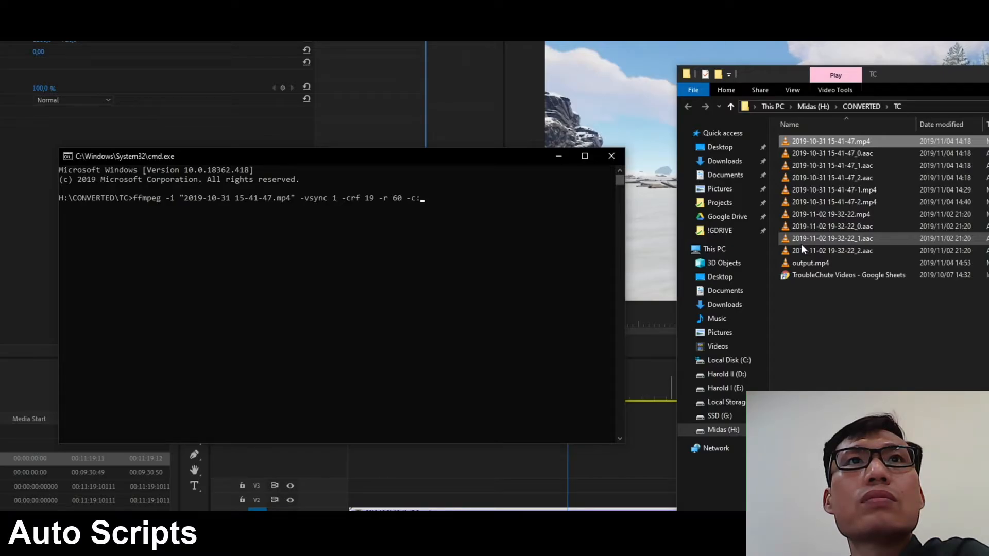
type("v lib")
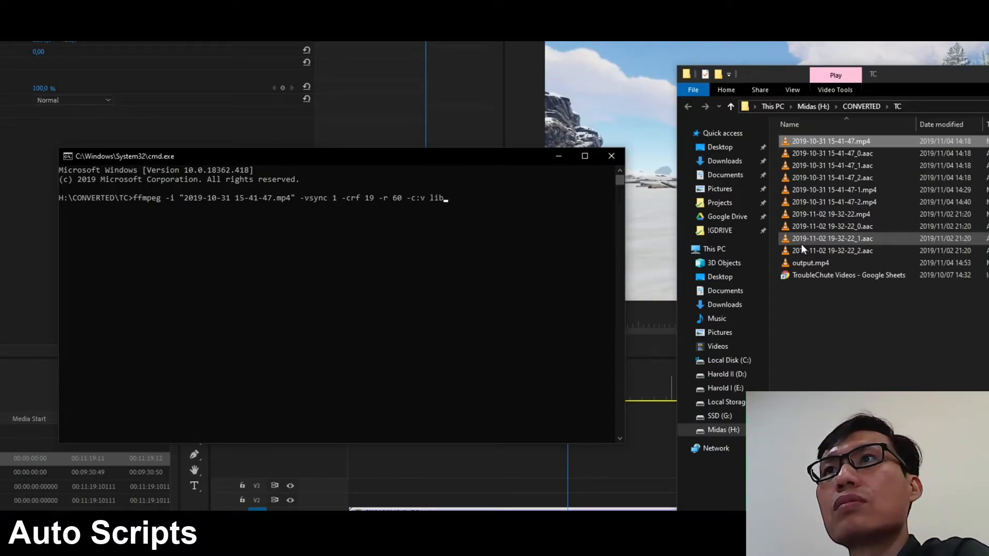
type("x264")
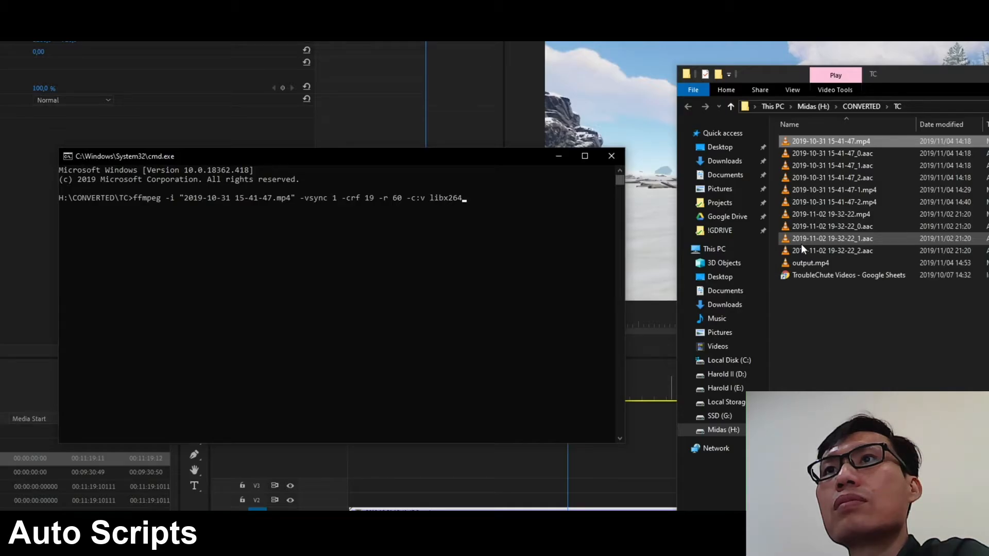
type("-preset ultrafast")
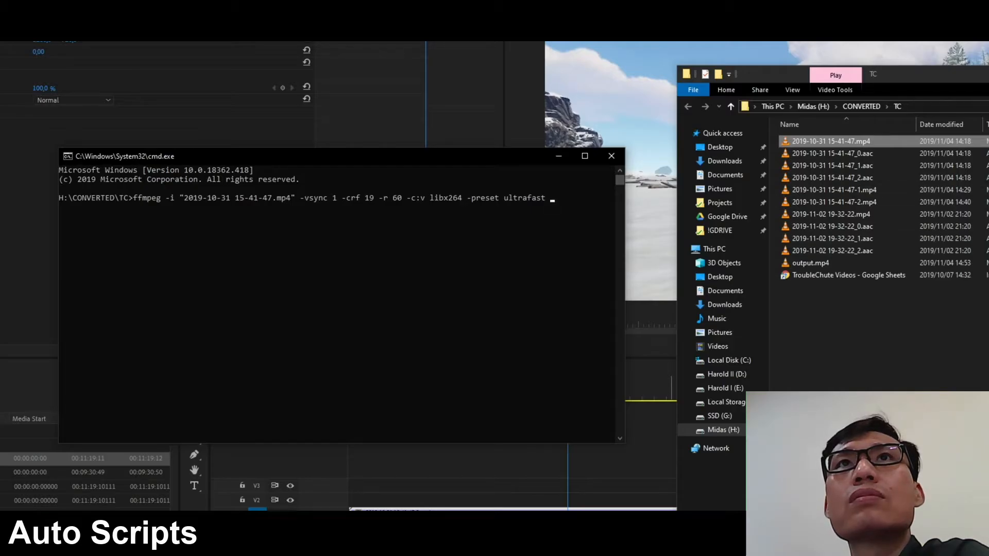
type("-c:a")
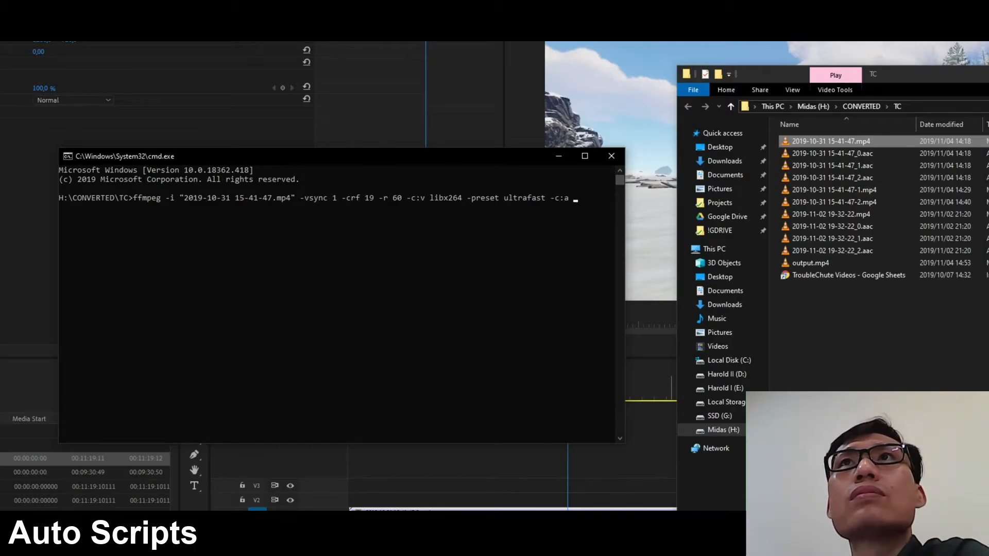
type("copy")
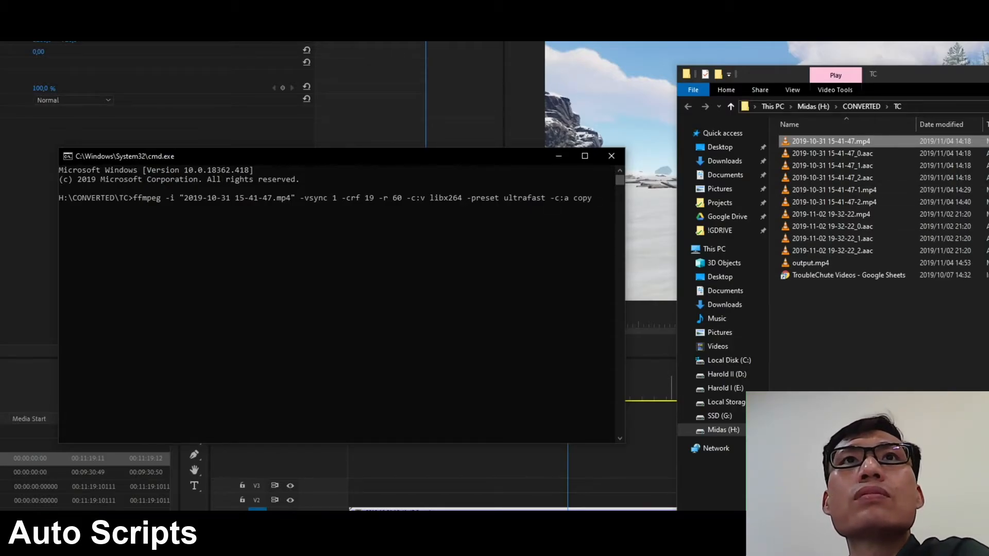
type("-map 0:0")
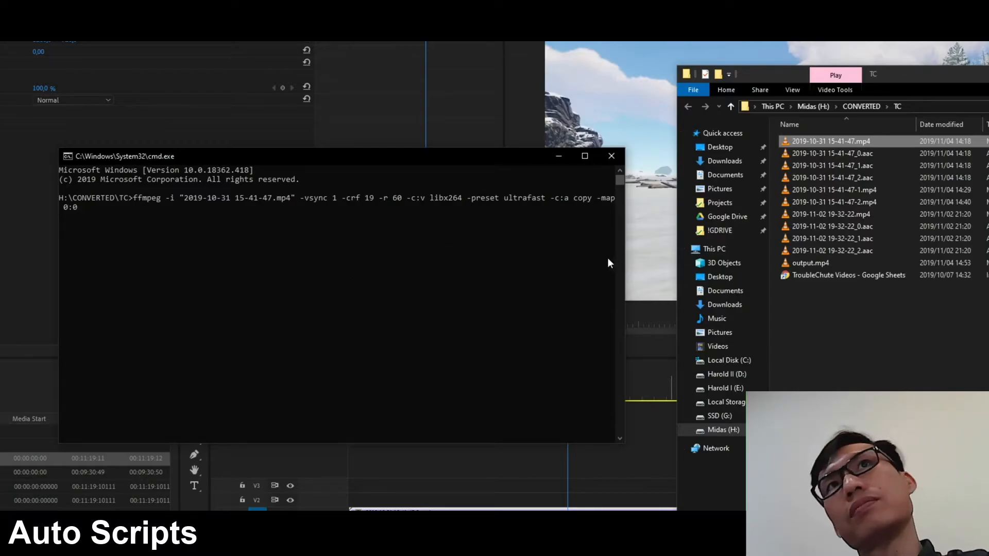
type("\"")
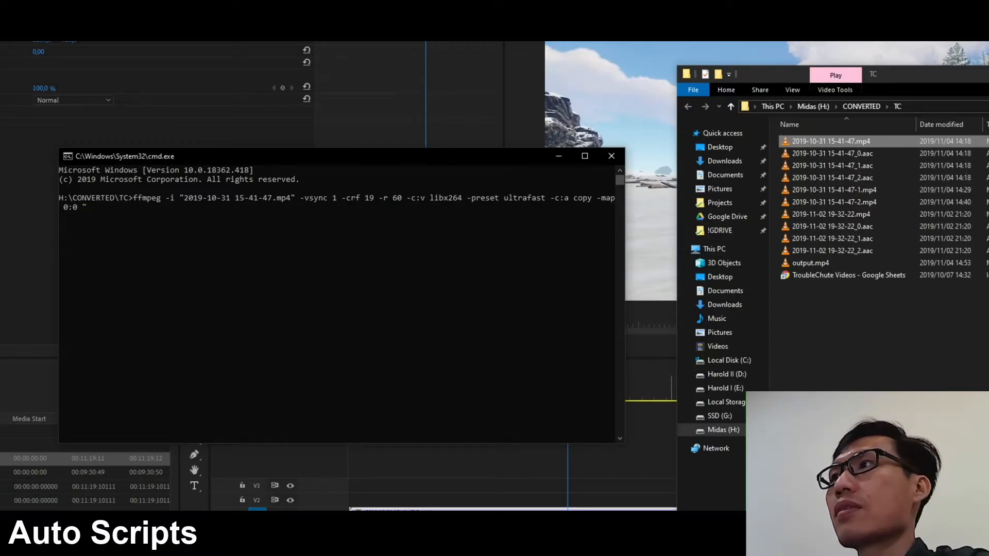
type("output.mp4")
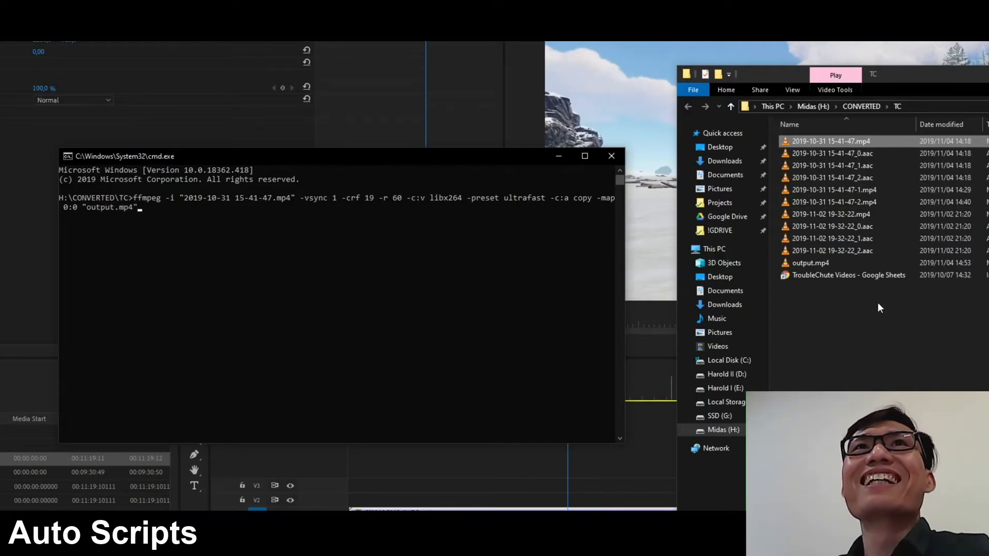
key("enter")
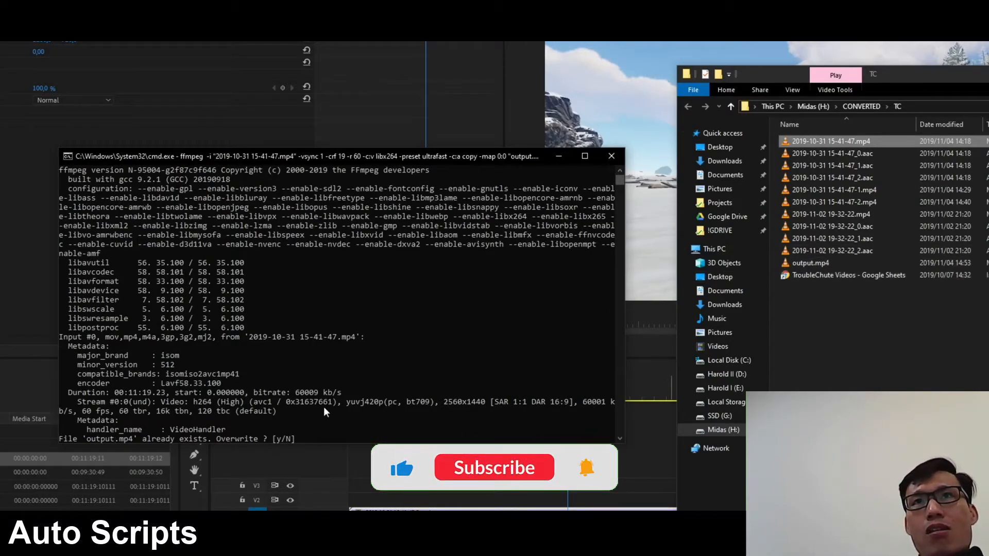
Answer y so ffmpeg overwrites the existing output.mp4
type("y")
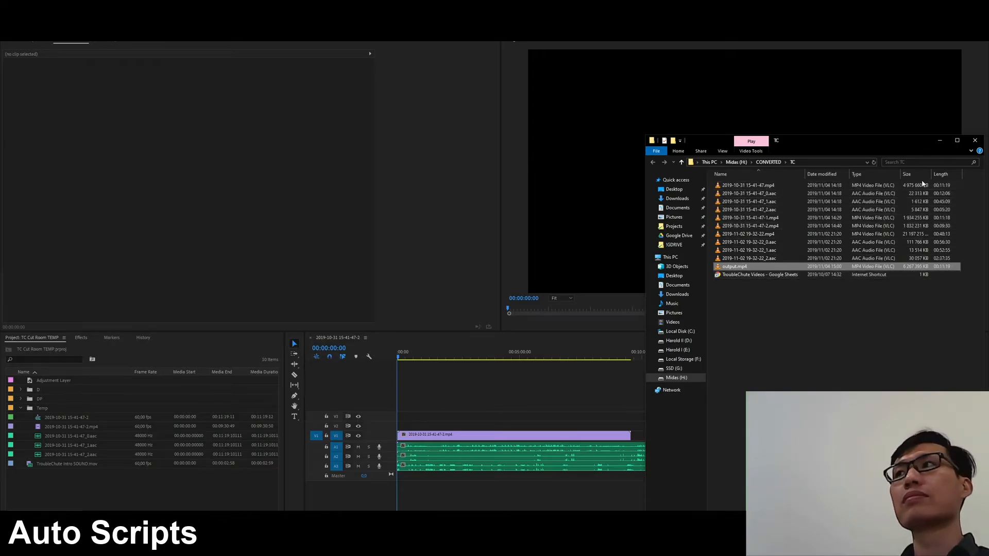
left_click(750, 210)
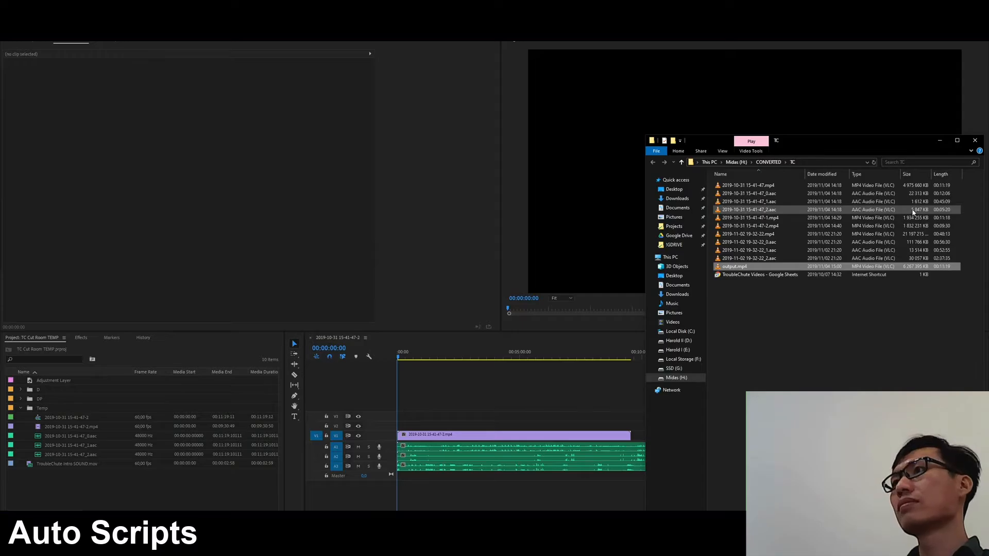
left_click(734, 266)
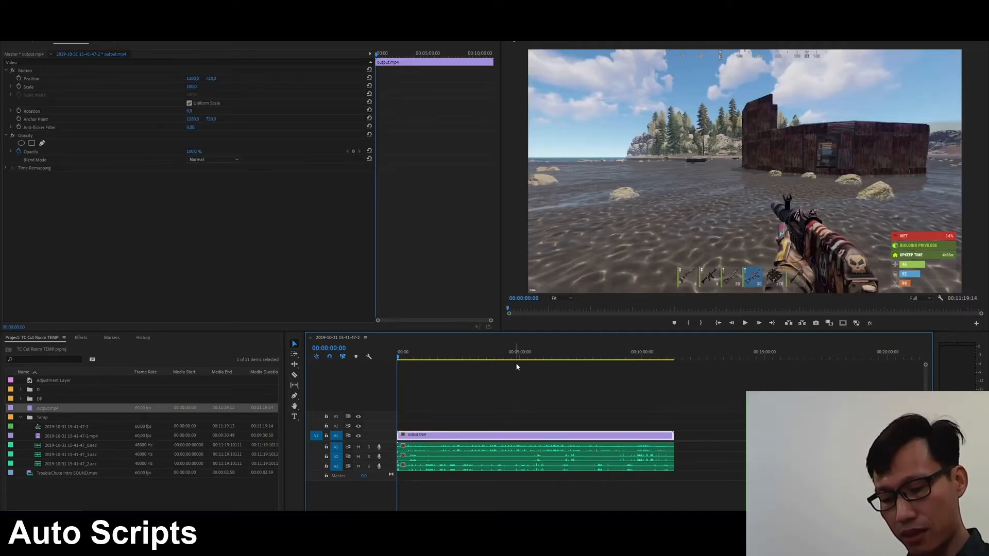
Scrub to another point to check output.mp4 stays in sync with the audio
left_click(408, 356)
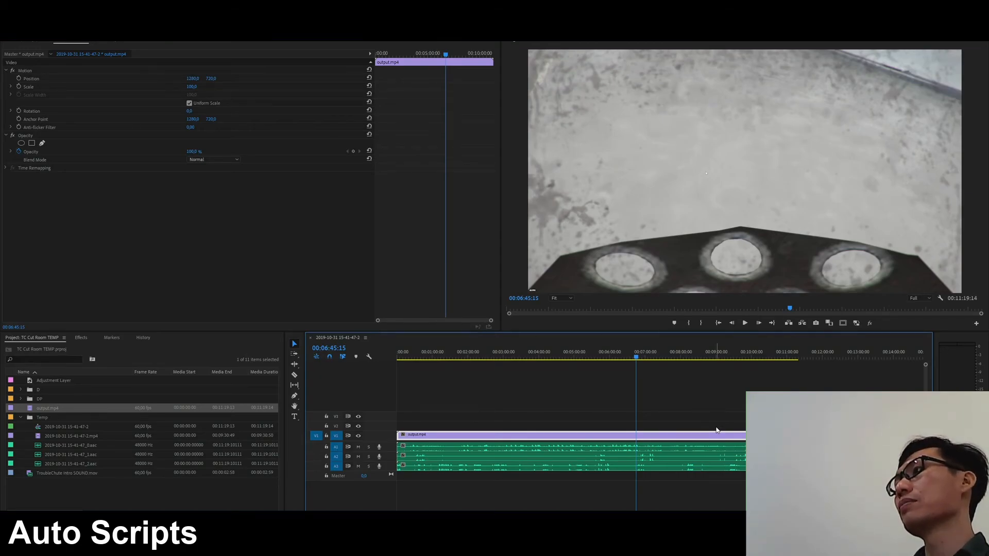
mouse_move(978, 341)
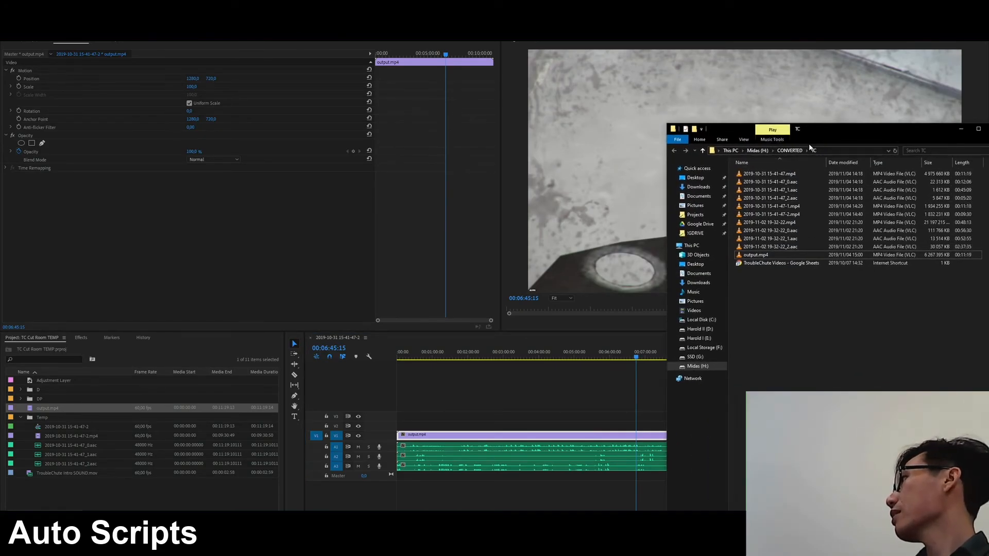
Bring the TC folder window to the front beside the Premiere project
left_click(769, 190)
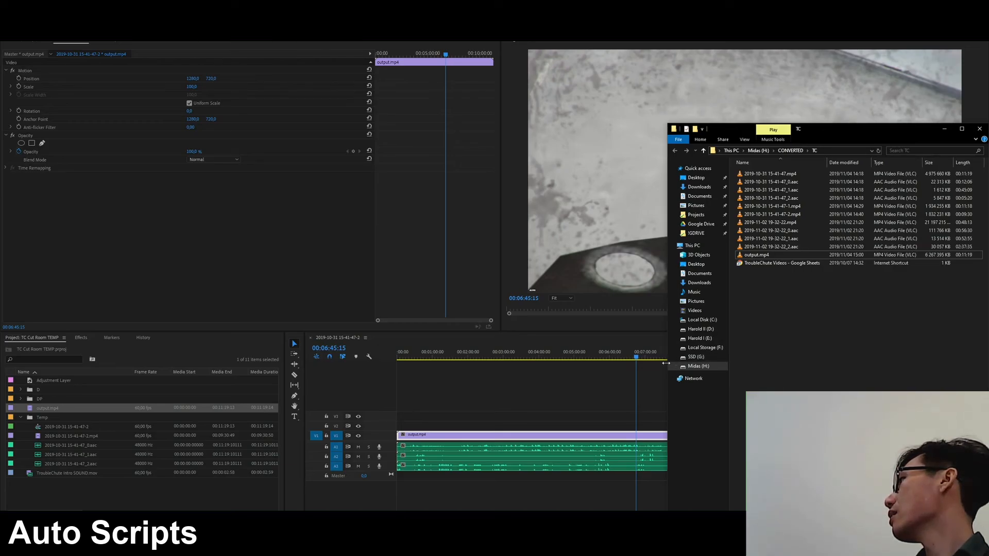
mouse_move(659, 373)
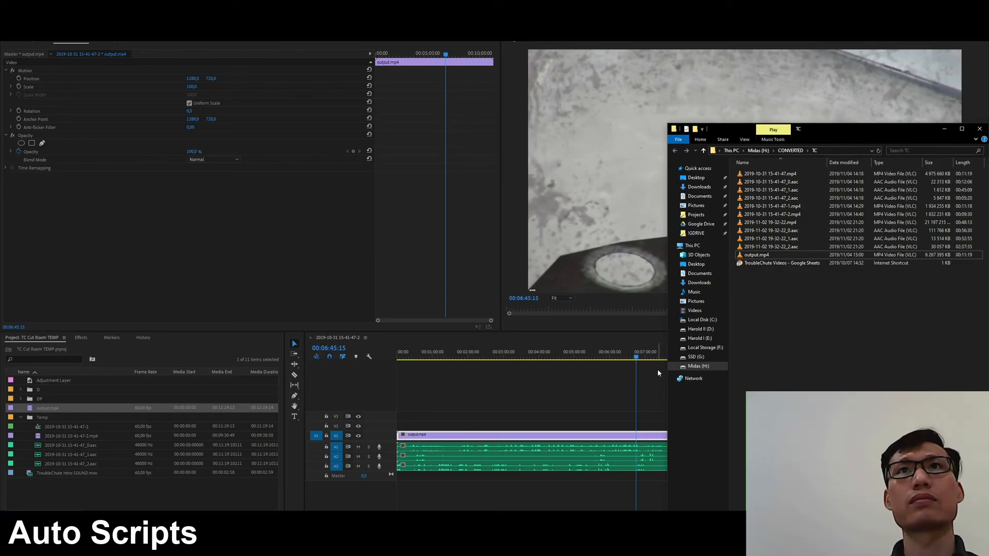
mouse_move(782, 263)
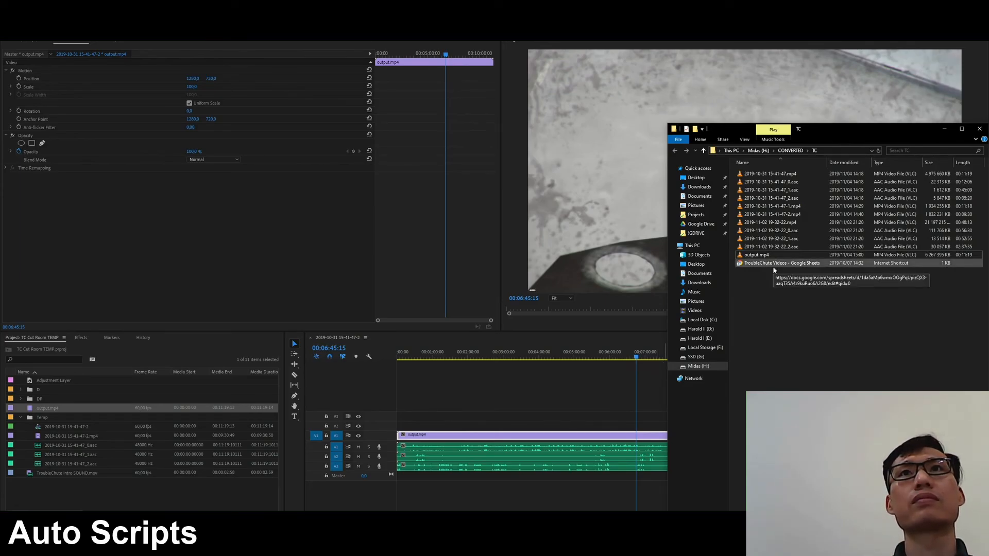